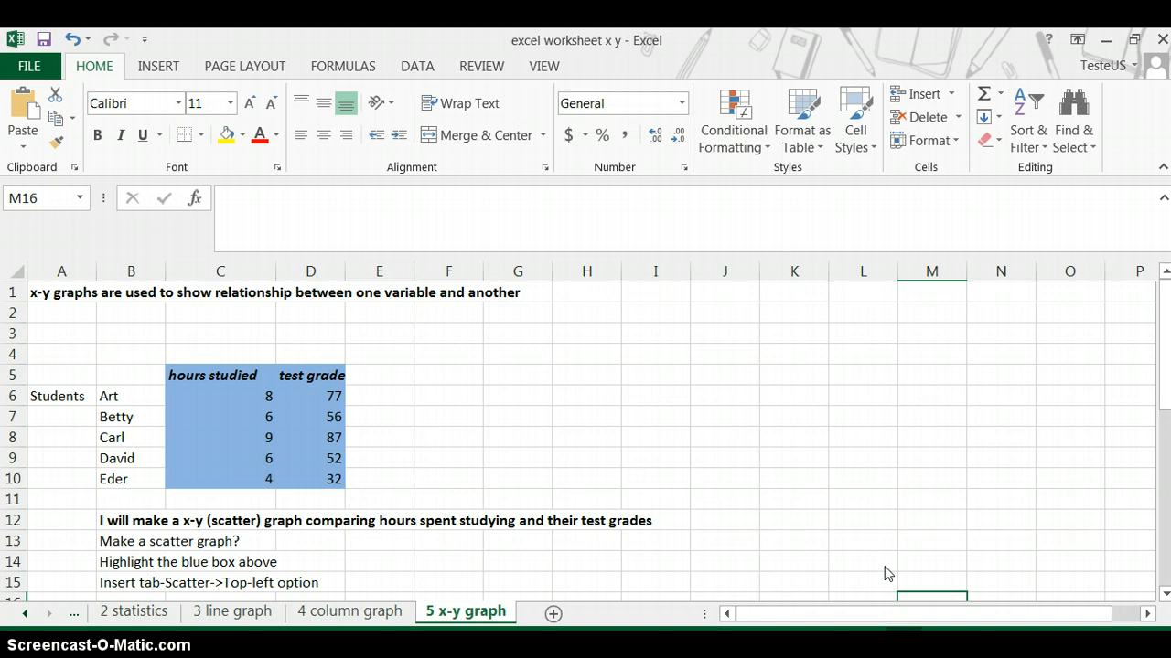
pyautogui.moveTo(841, 542)
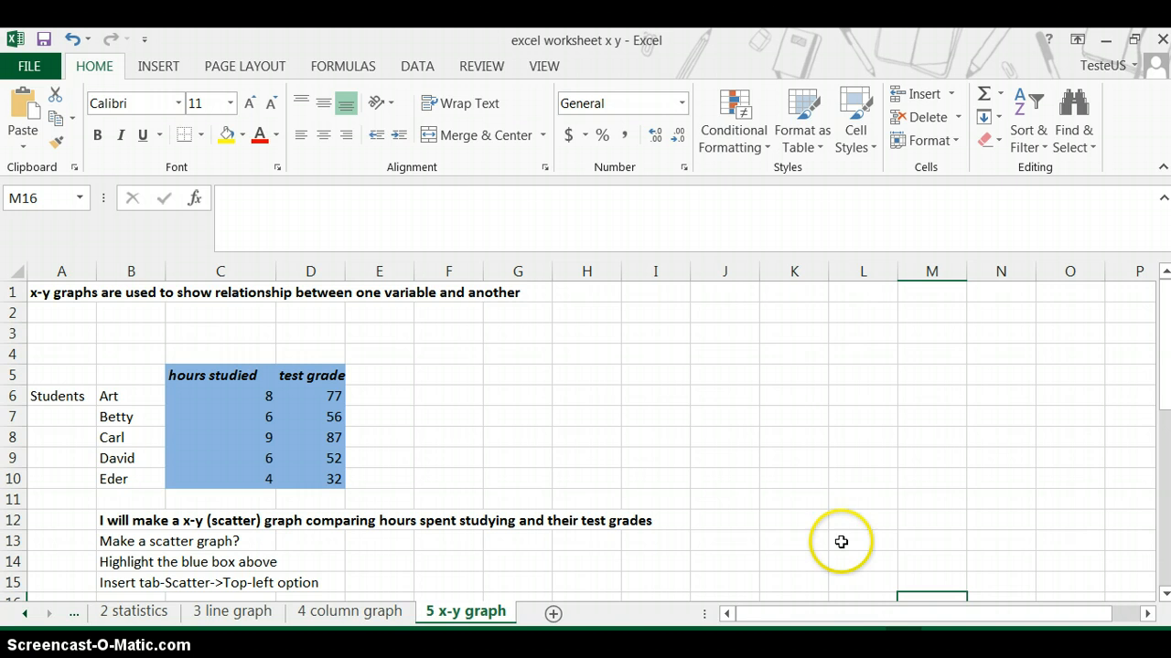
pyautogui.moveTo(665, 430)
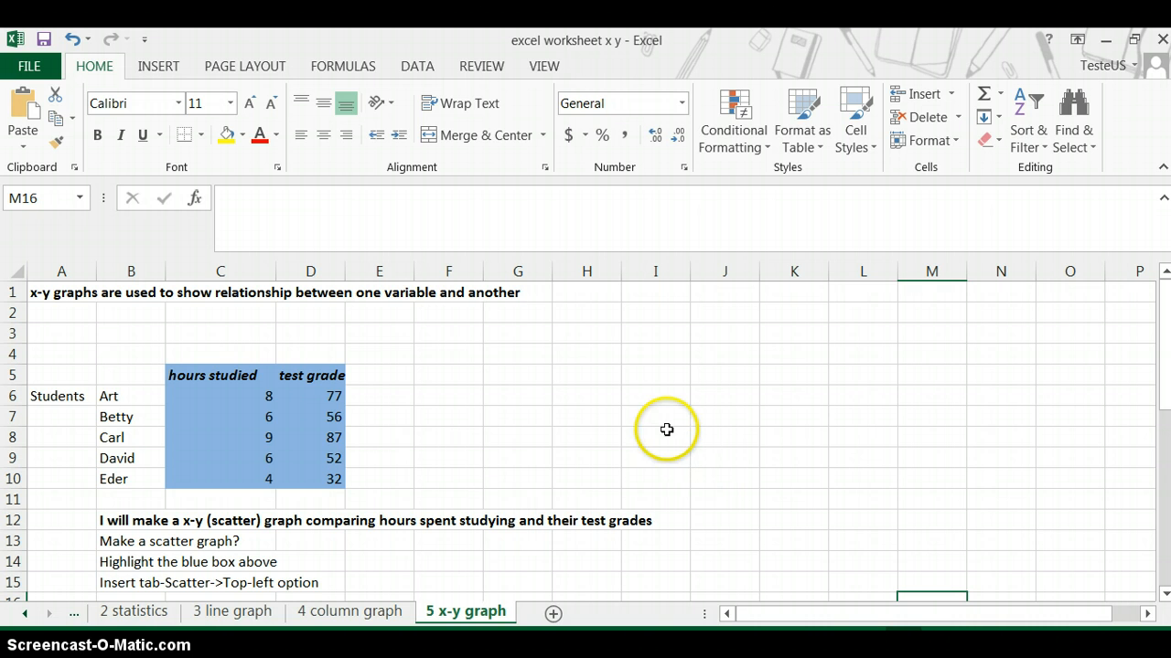
pyautogui.moveTo(264, 395)
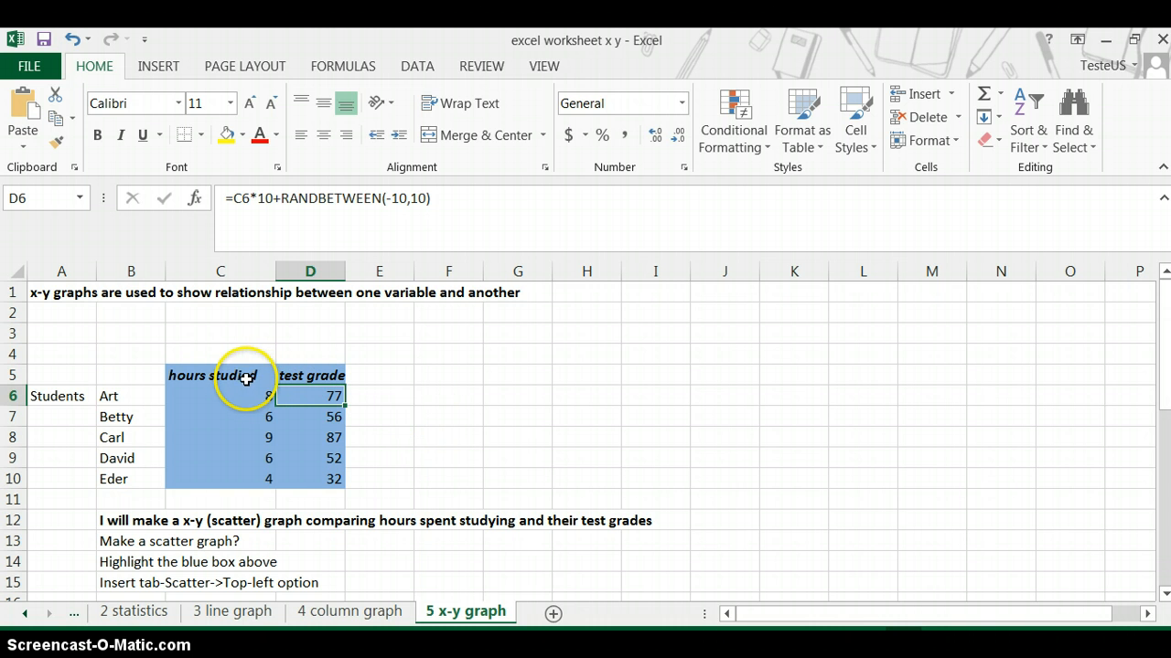
# Step: Select the hours studied and test grade data in C5:D10 and show Insert's scatter chart types
pyautogui.moveTo(241, 375); pyautogui.dragTo(304, 479)
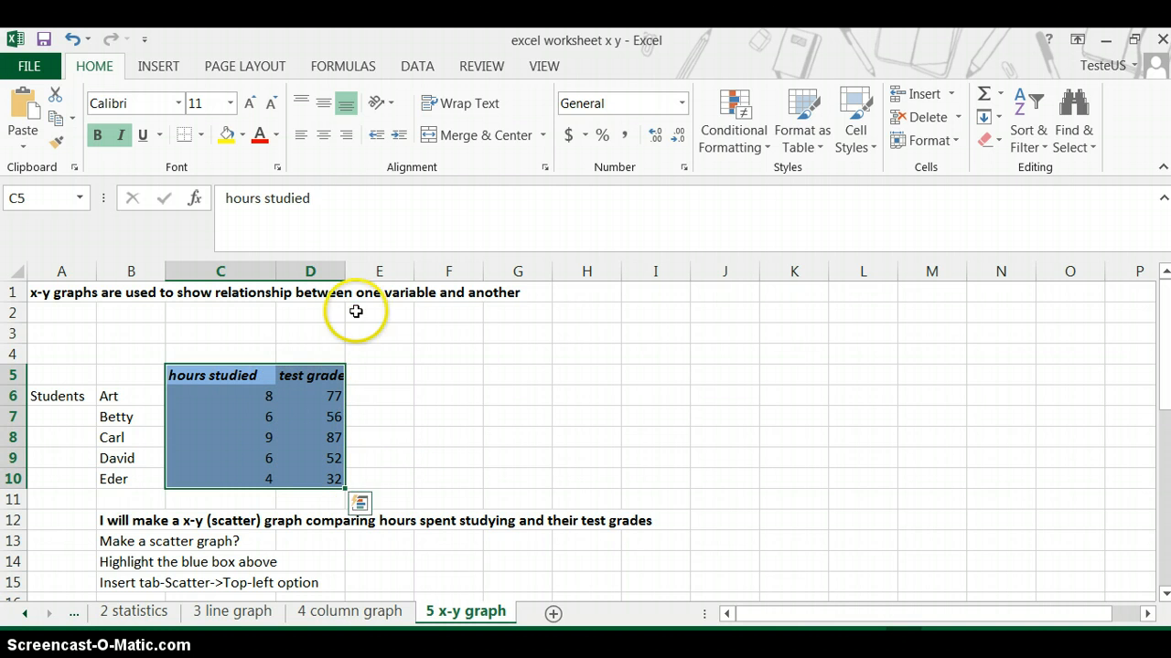
pyautogui.click(157, 66)
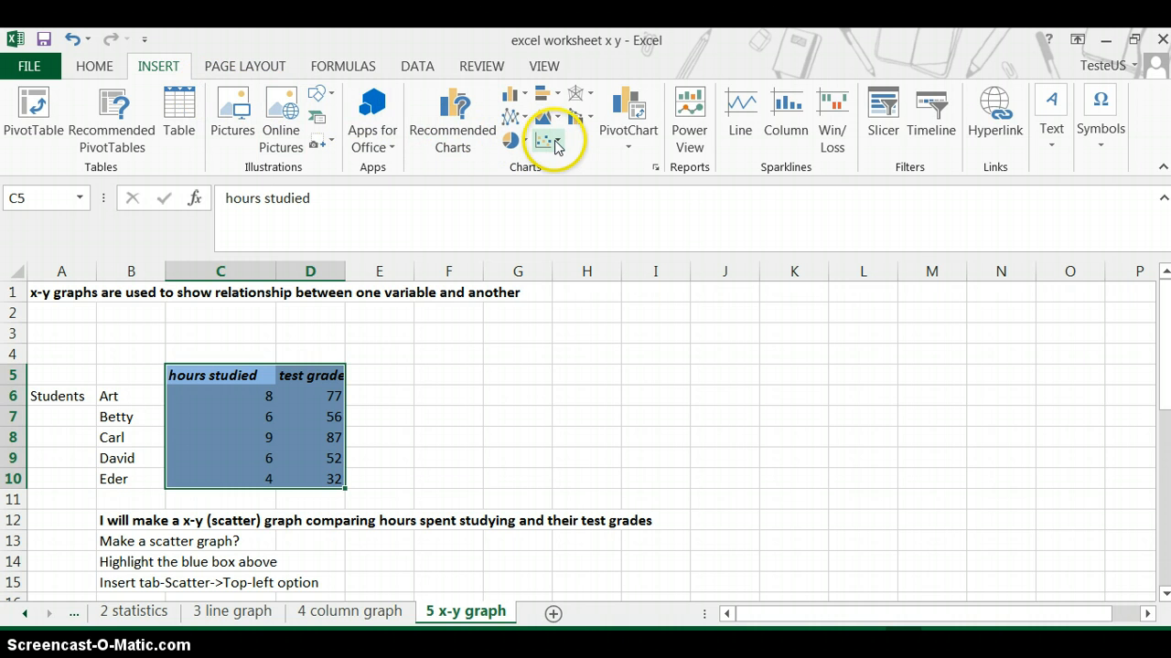
pyautogui.moveTo(546, 142)
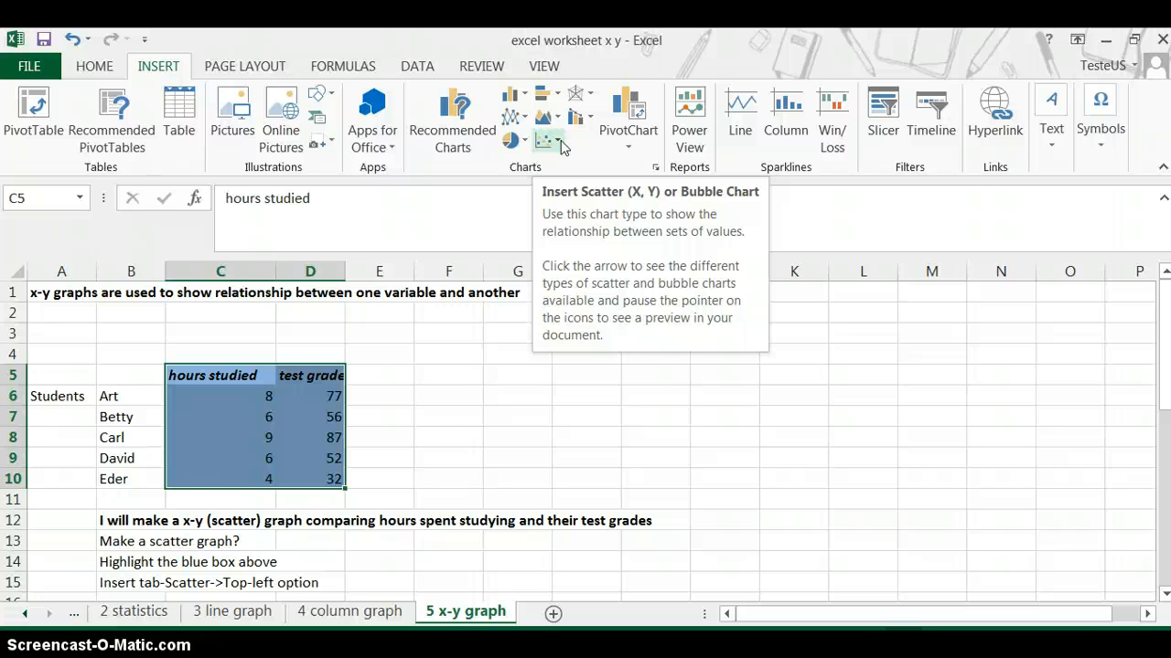
pyautogui.click(545, 139)
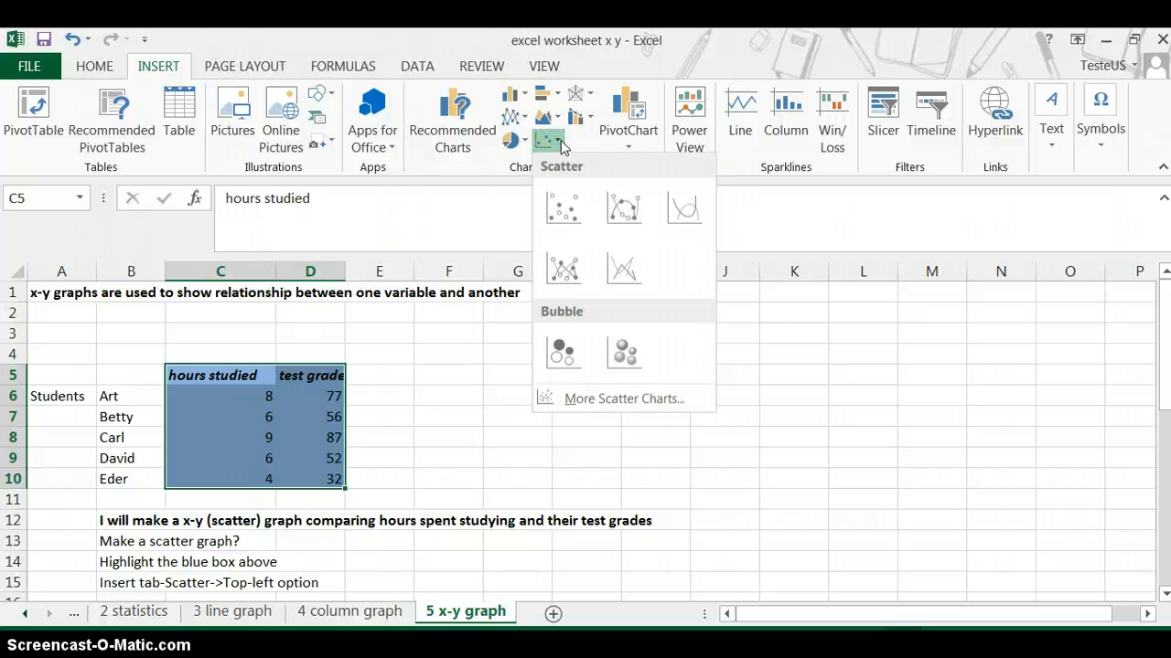
# Step: Insert a markers-only scatter chart of hours studied against test grade
pyautogui.click(564, 205)
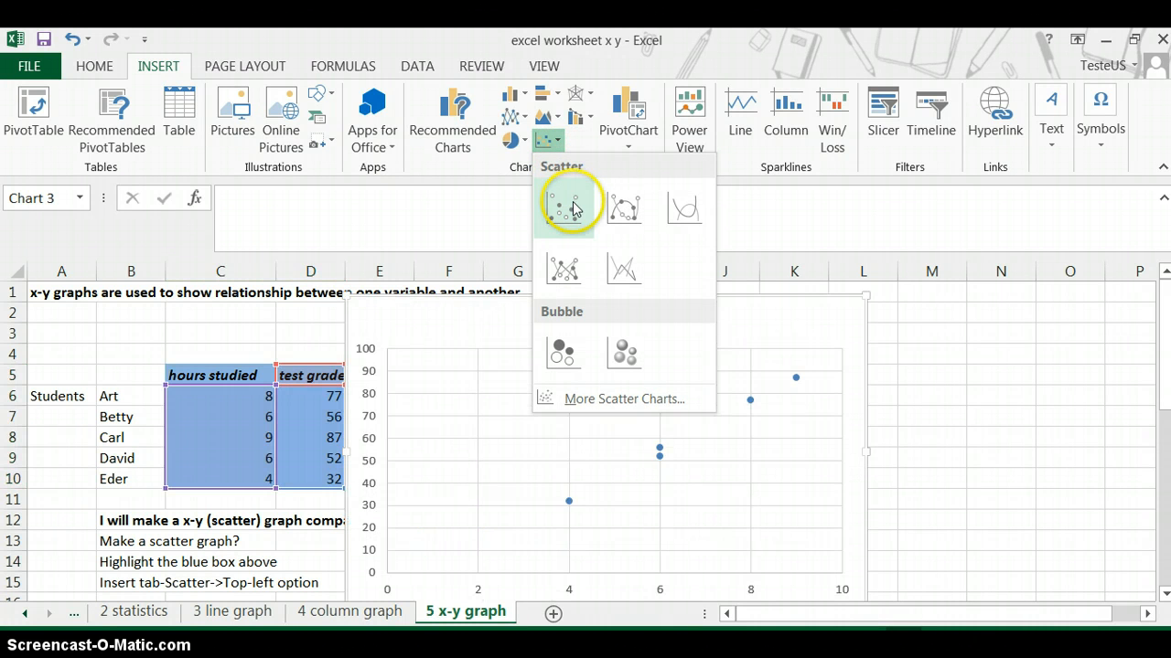
pyautogui.moveTo(564, 205)
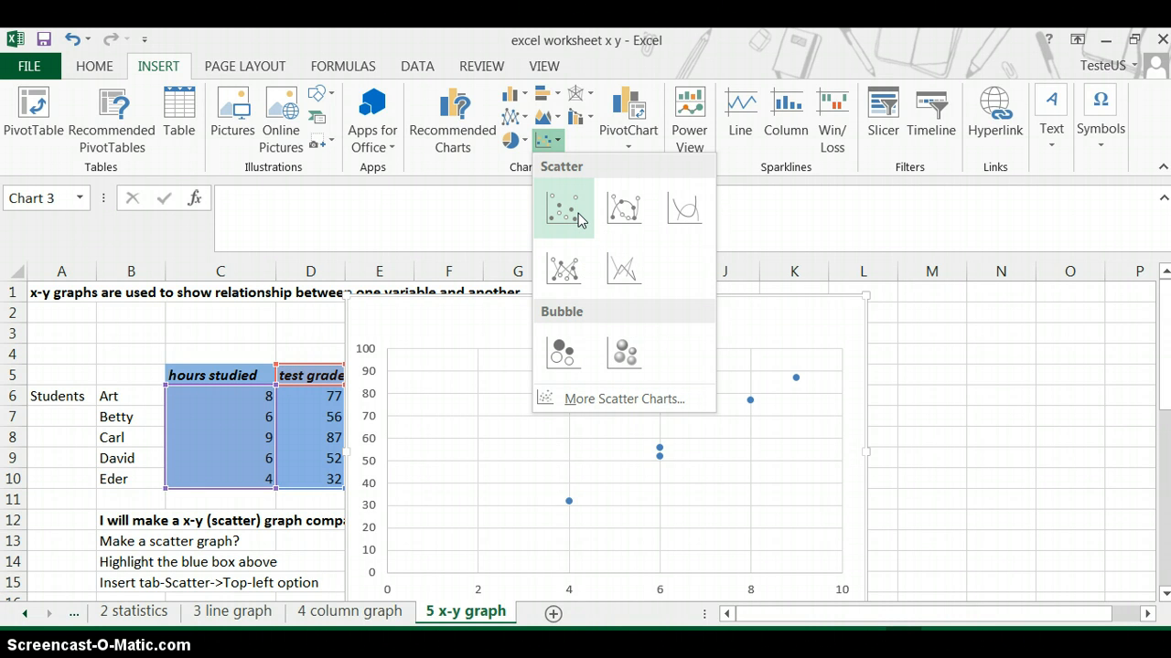
pyautogui.click(564, 208)
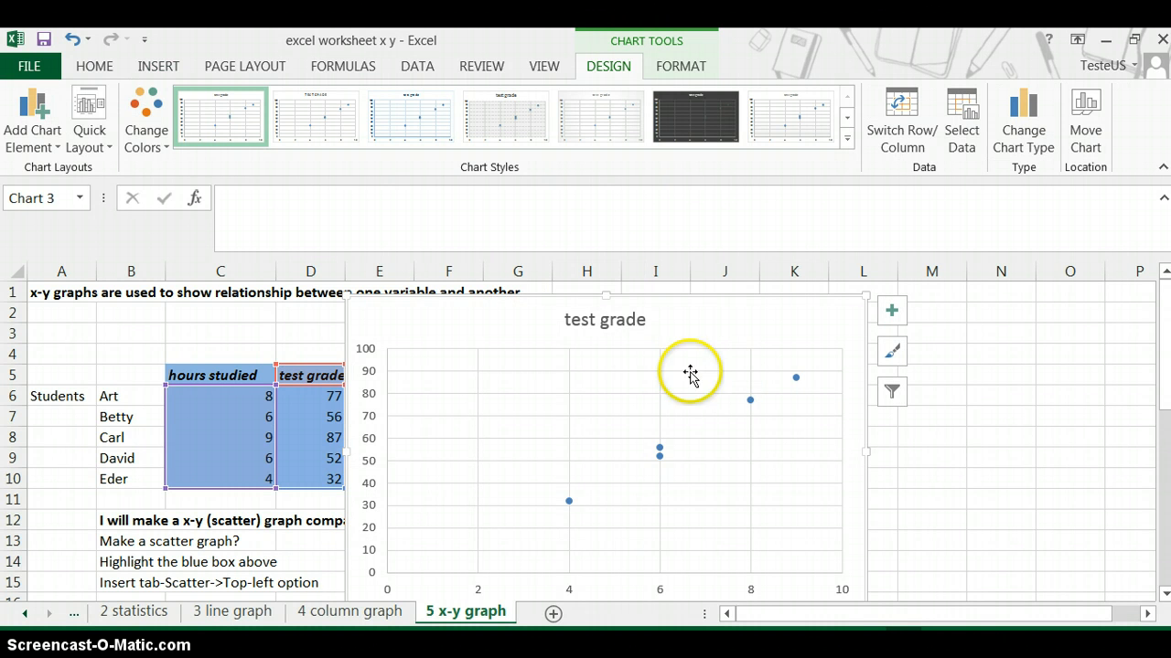
pyautogui.moveTo(604, 320)
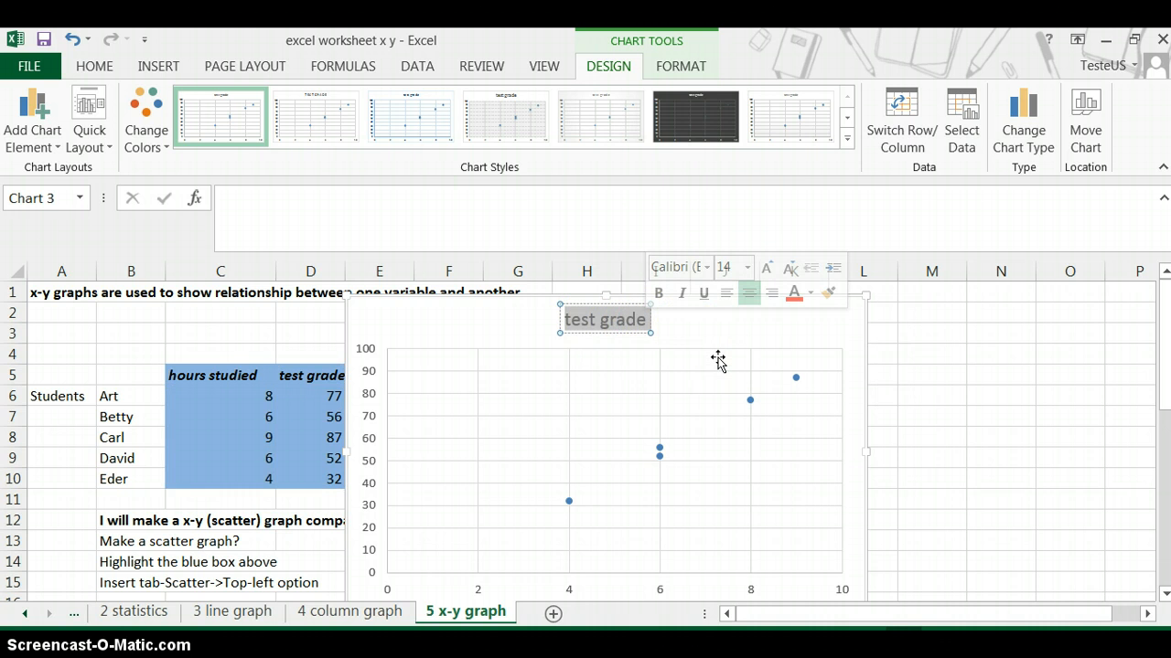
pyautogui.moveTo(717, 357)
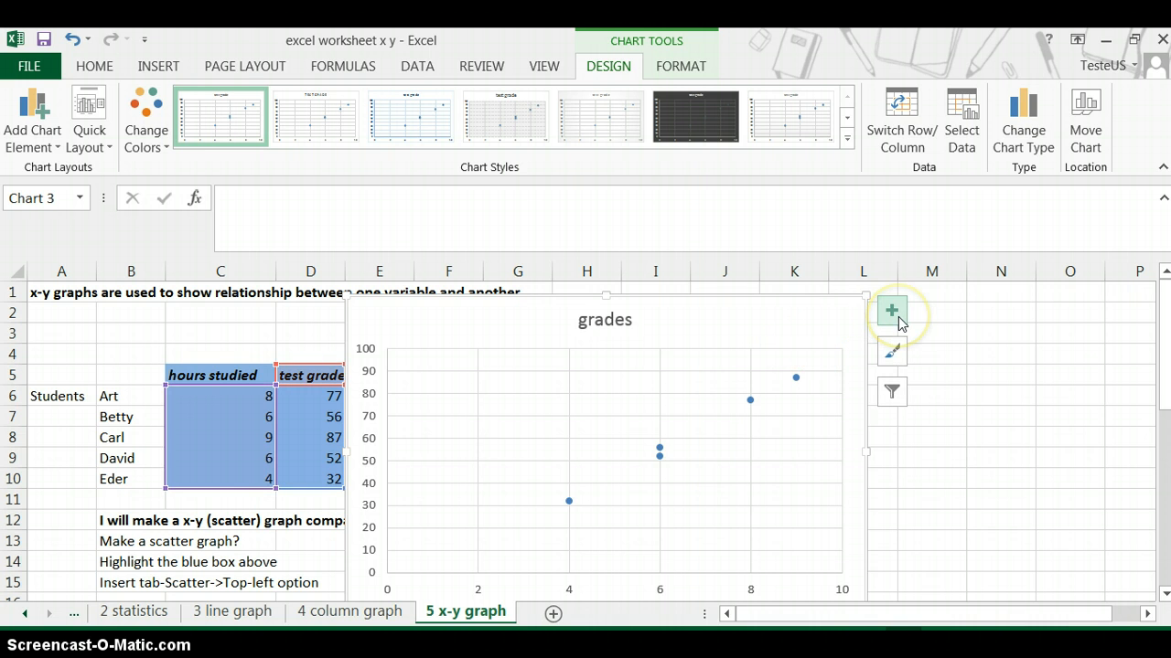
# Step: Add axis titles and a legend from Chart Elements, trying and removing a trendline
pyautogui.click(890, 311)
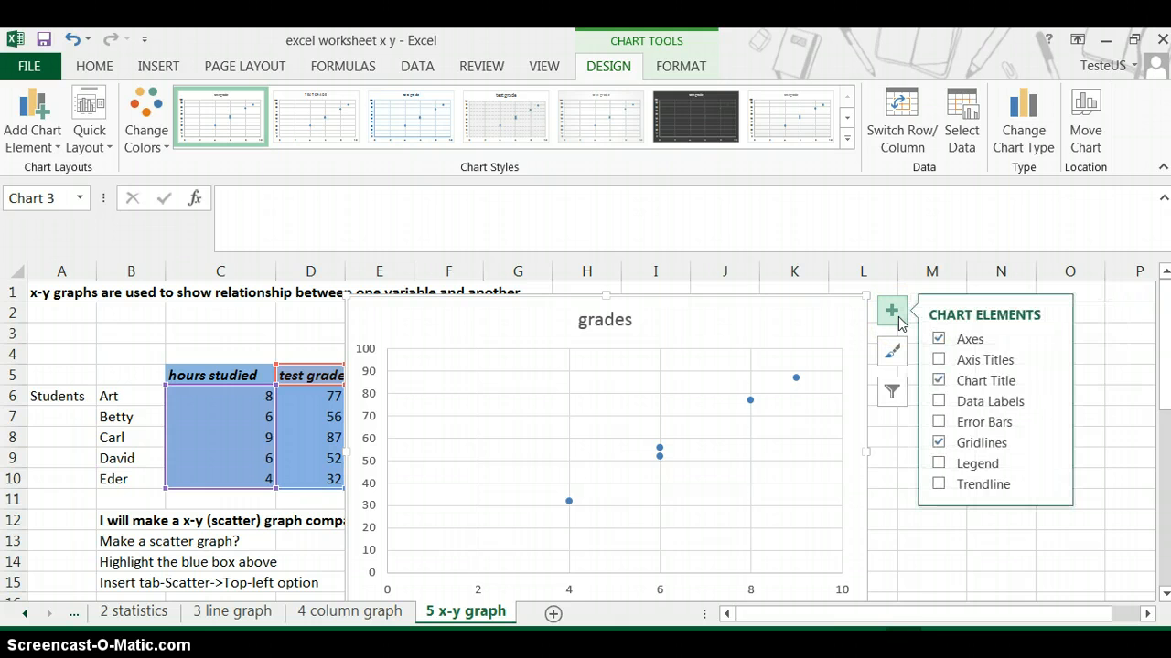
pyautogui.click(938, 359)
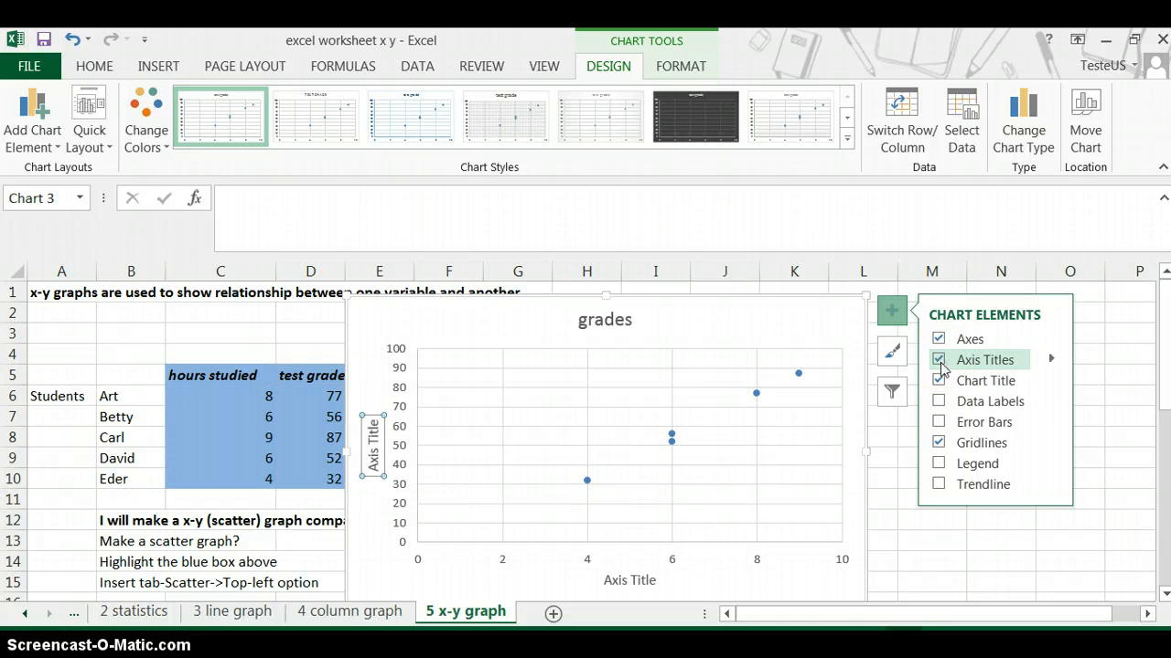
pyautogui.click(938, 465)
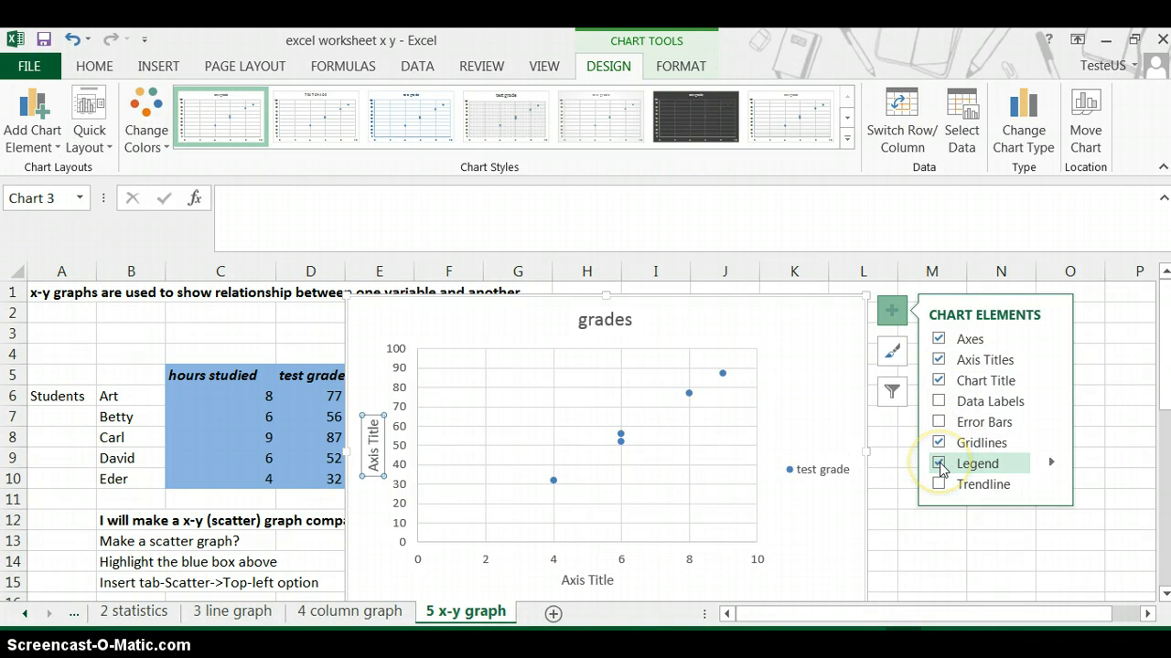
pyautogui.click(939, 483)
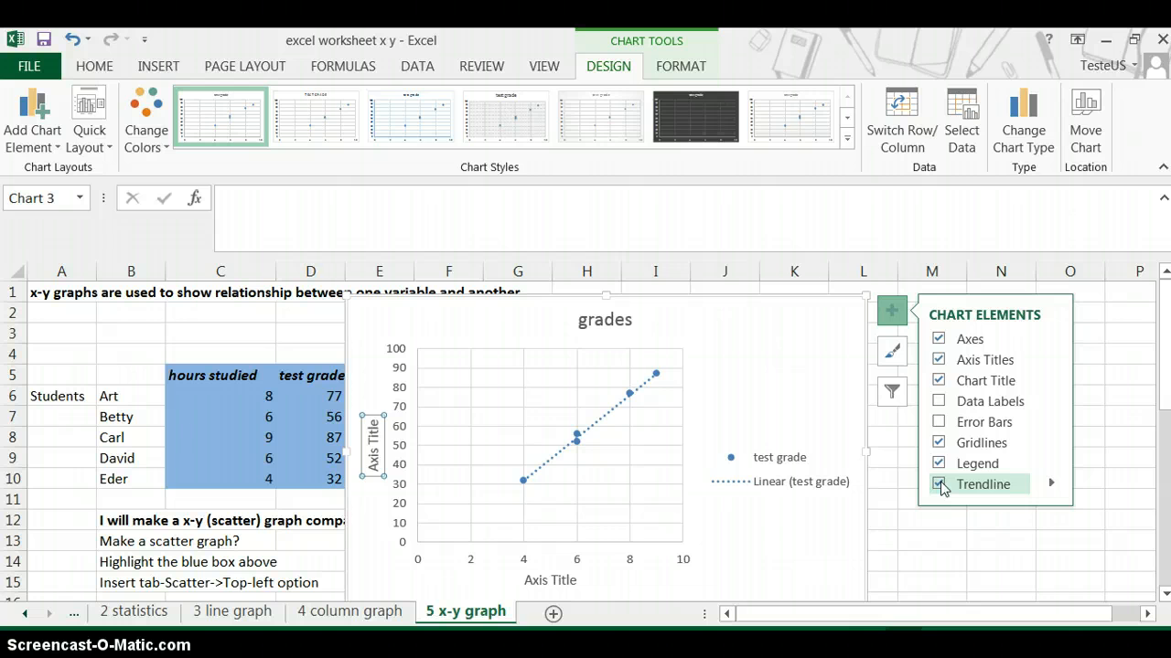
pyautogui.click(938, 483)
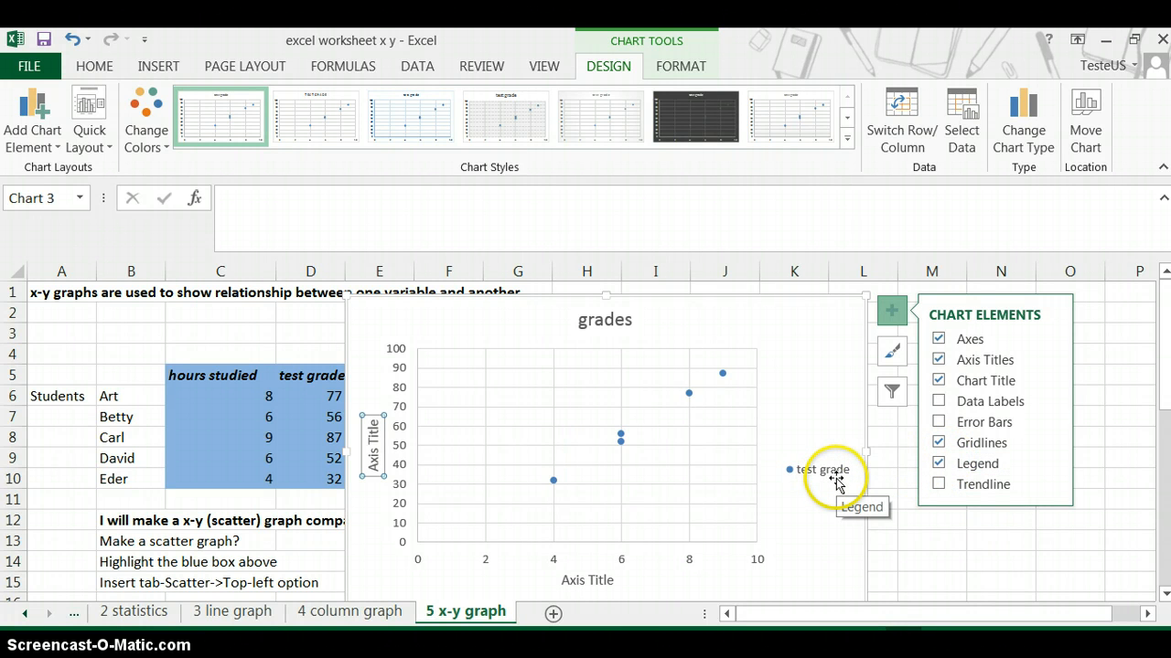
pyautogui.moveTo(815, 432)
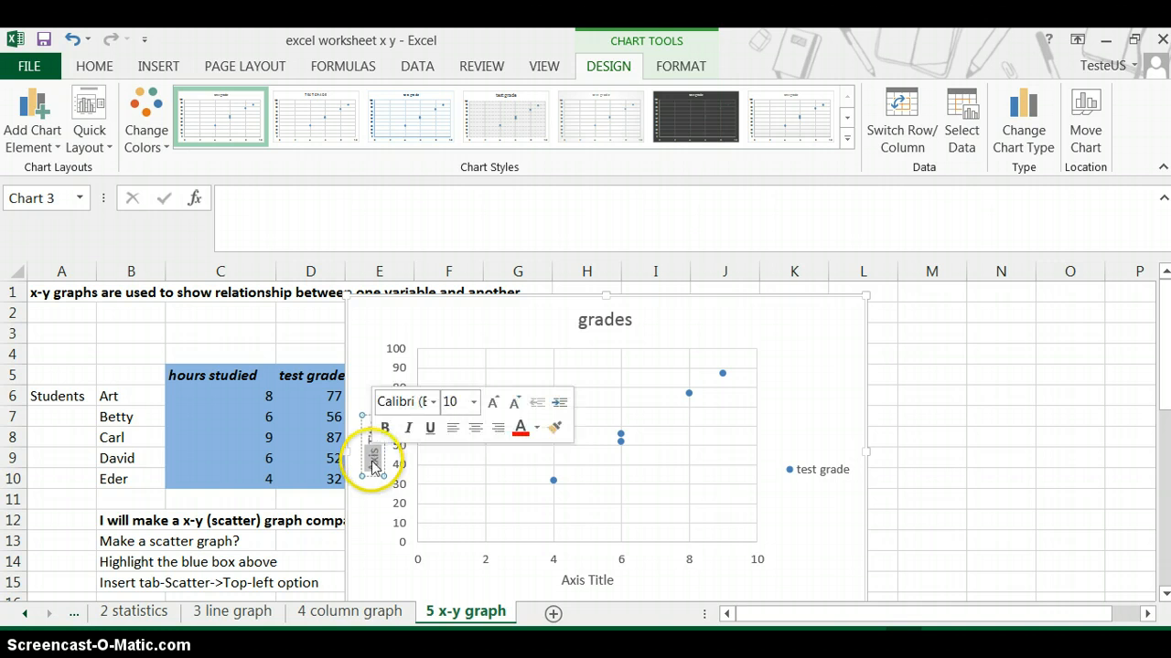
# Step: Set the vertical axis title to 'test grade' and move to the horizontal one
pyautogui.click(373, 454)
pyautogui.write('test grade')
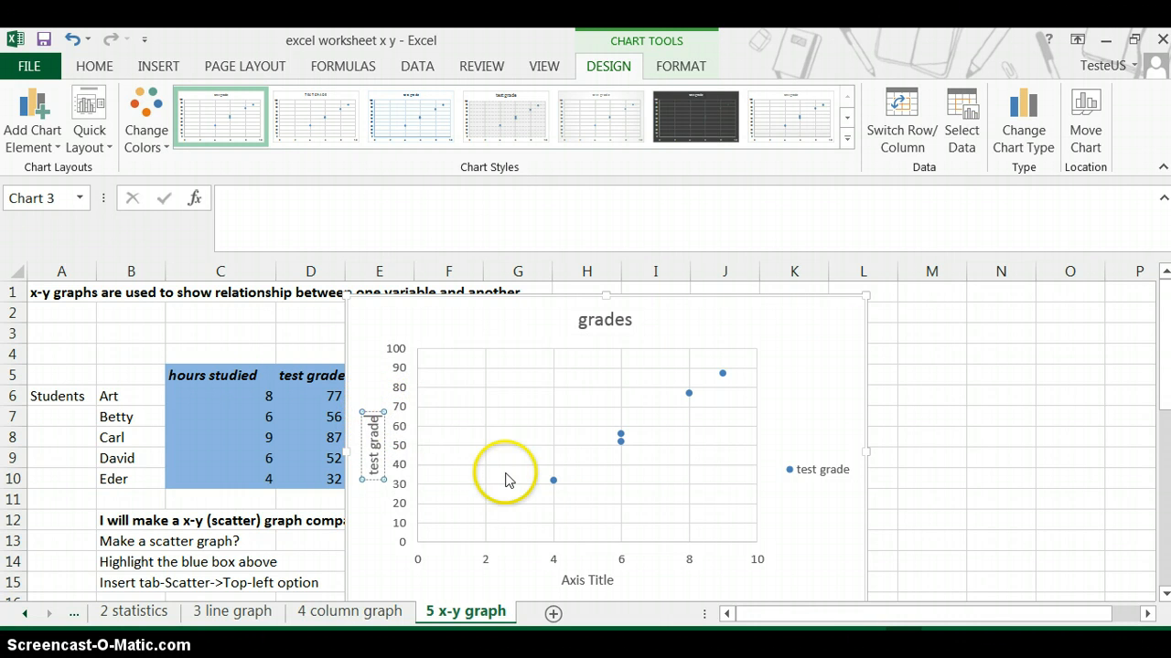
pyautogui.click(587, 580)
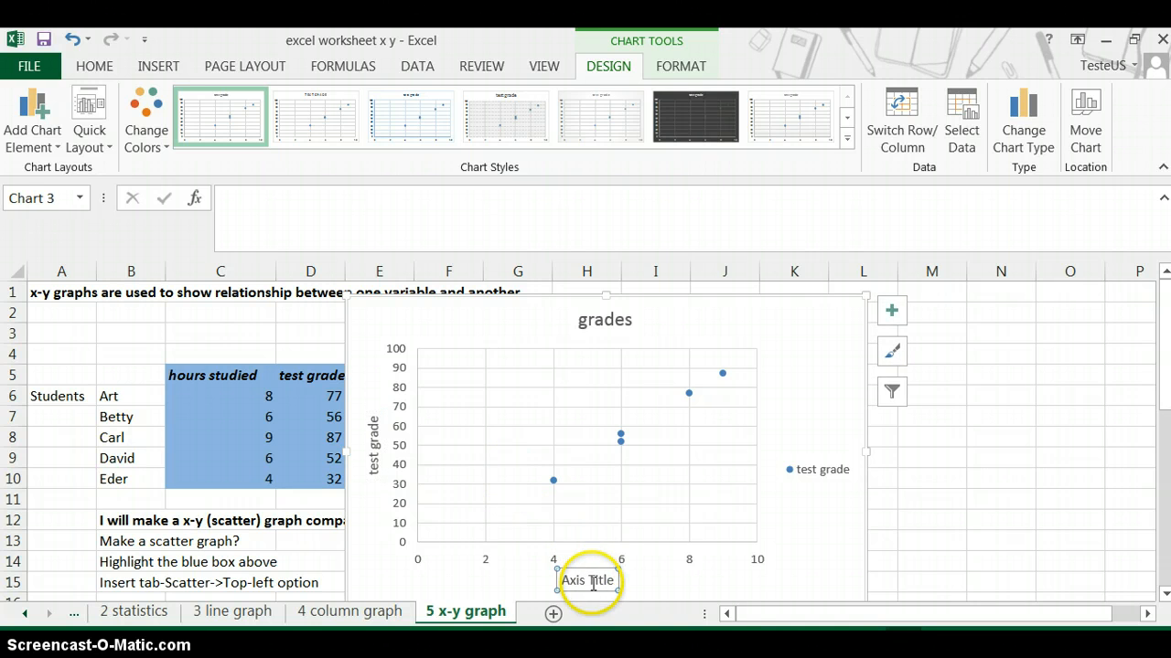
# Step: Set the horizontal axis title to 'hours studied'
pyautogui.click(589, 580)
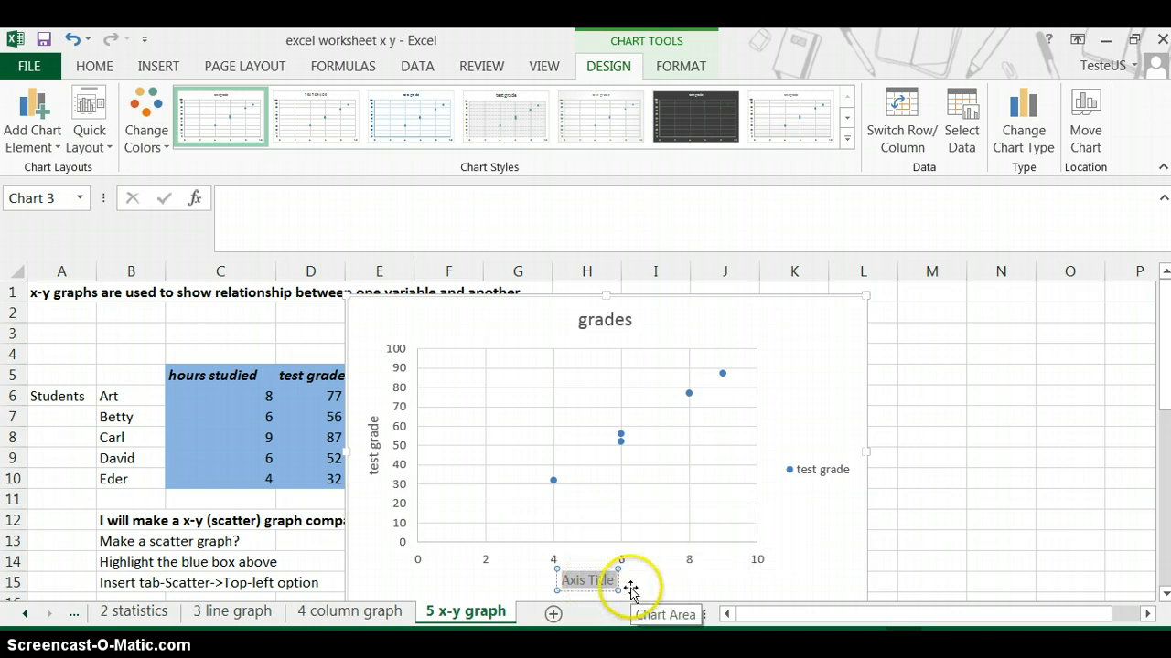
pyautogui.write('hours studied')
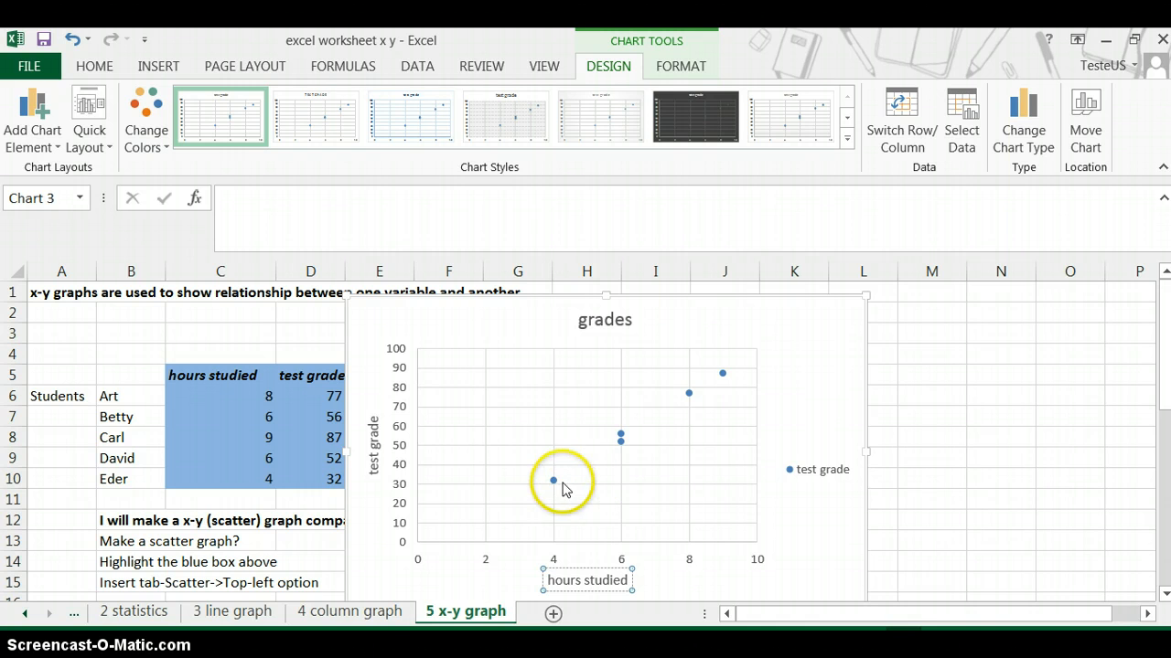
pyautogui.moveTo(428, 498)
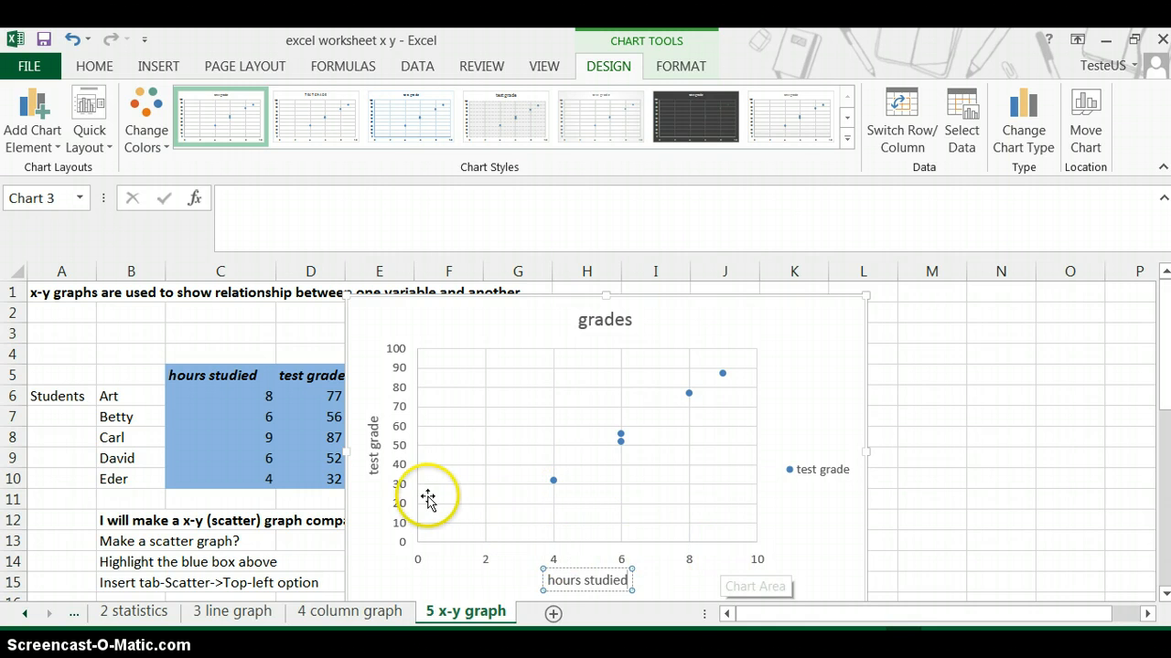
pyautogui.moveTo(724, 432)
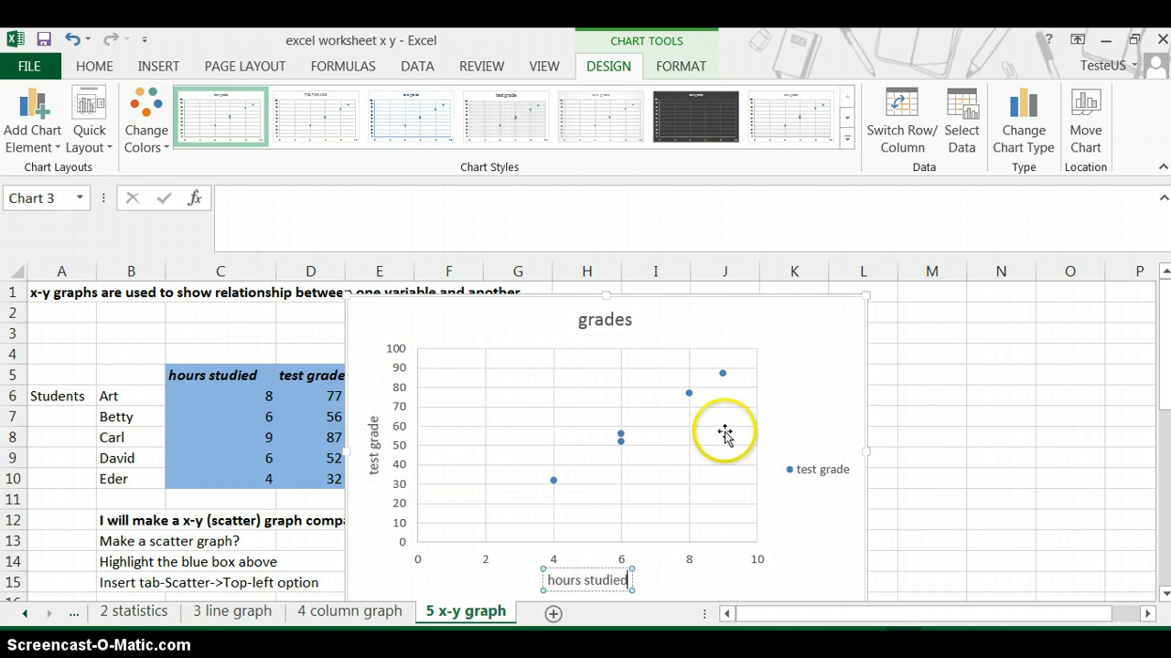
pyautogui.moveTo(816, 447)
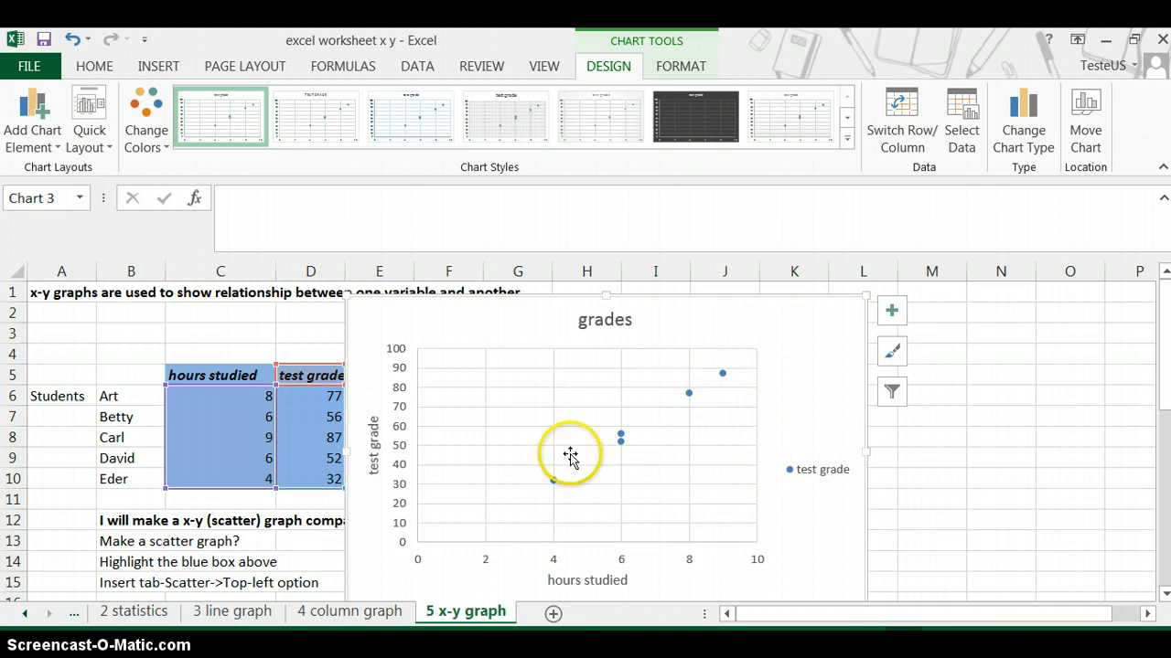
pyautogui.moveTo(890, 311)
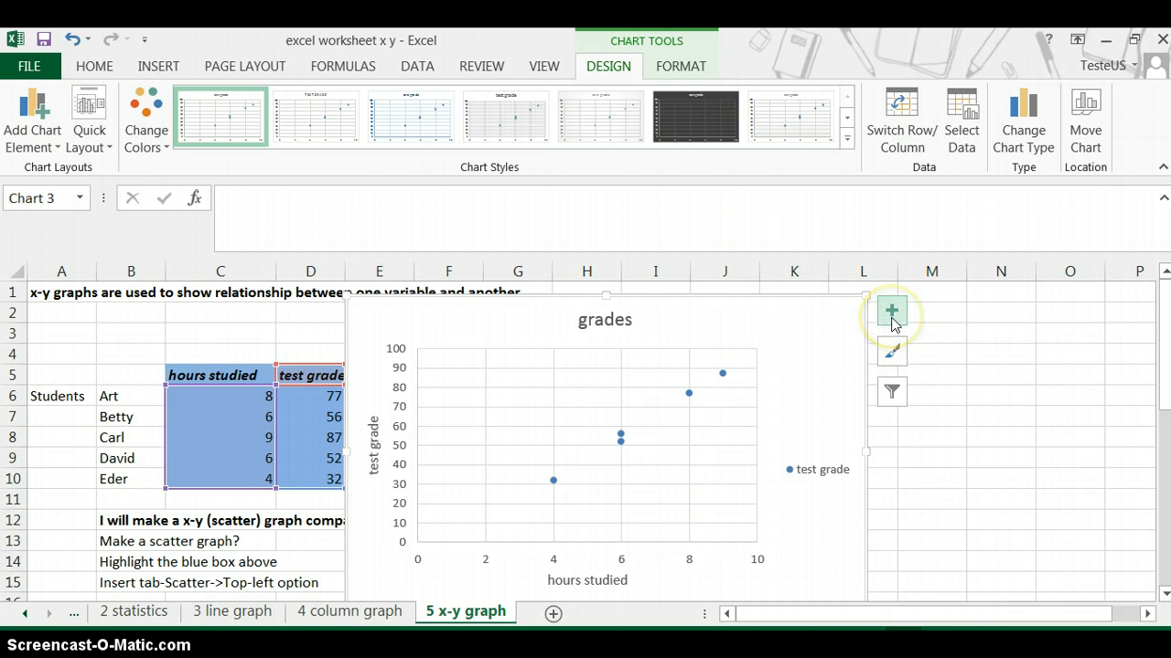
# Step: Add a linear trendline to the scatter points via Chart Elements, then remove it
pyautogui.click(891, 311)
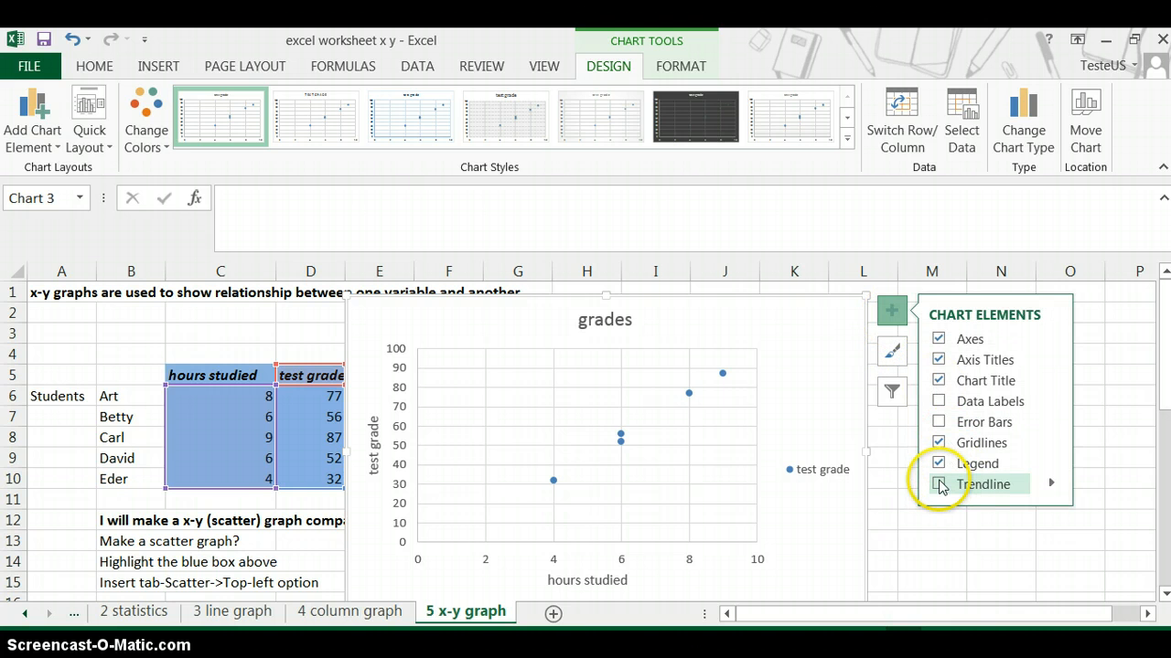
pyautogui.click(938, 482)
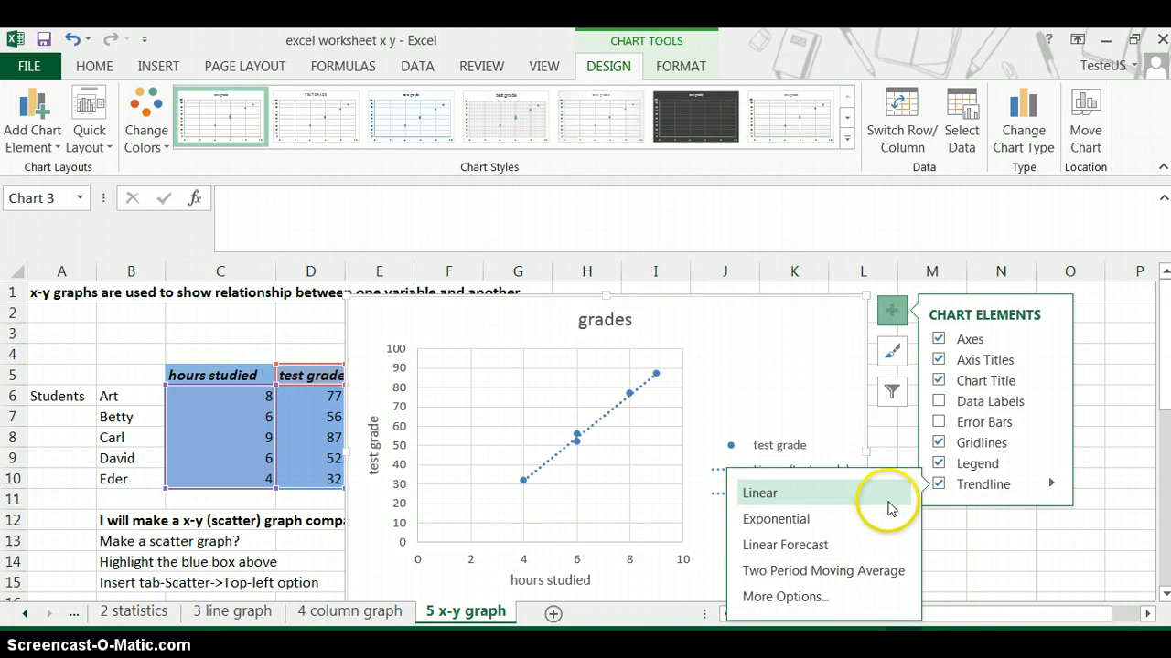
pyautogui.click(759, 494)
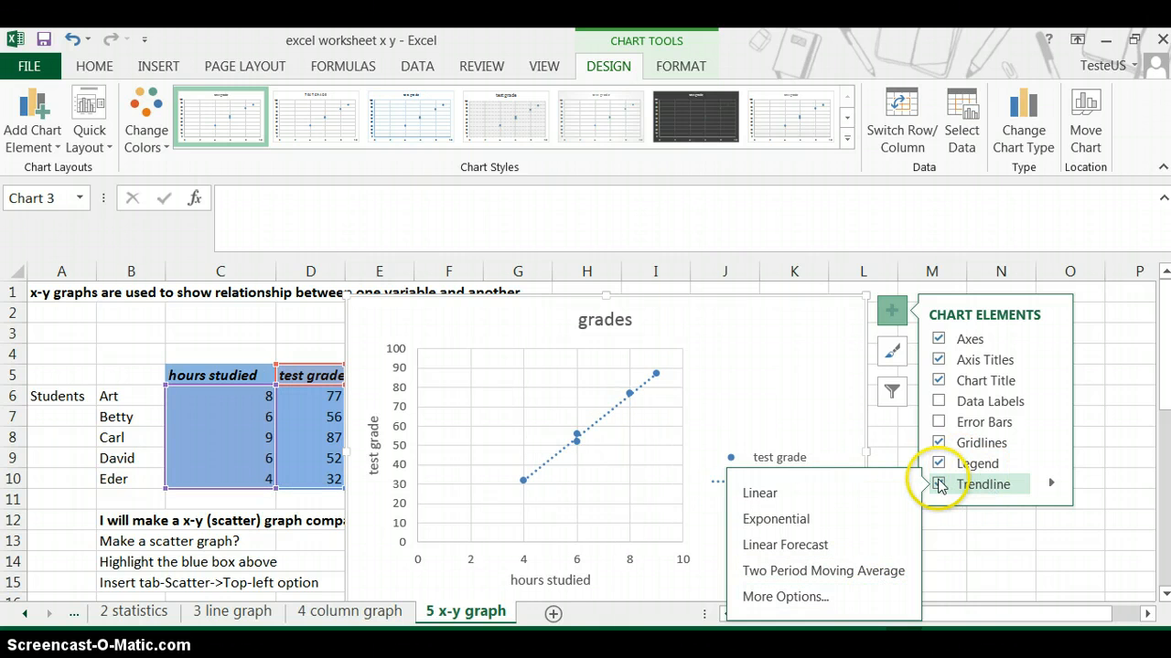
pyautogui.click(938, 483)
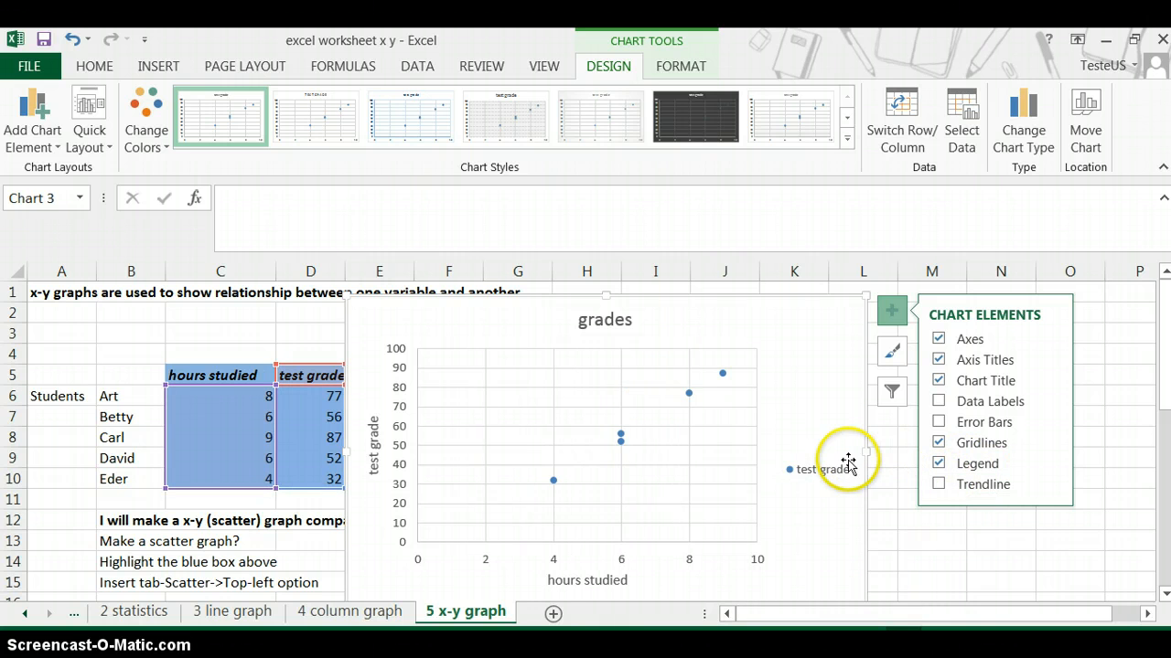
pyautogui.click(823, 468)
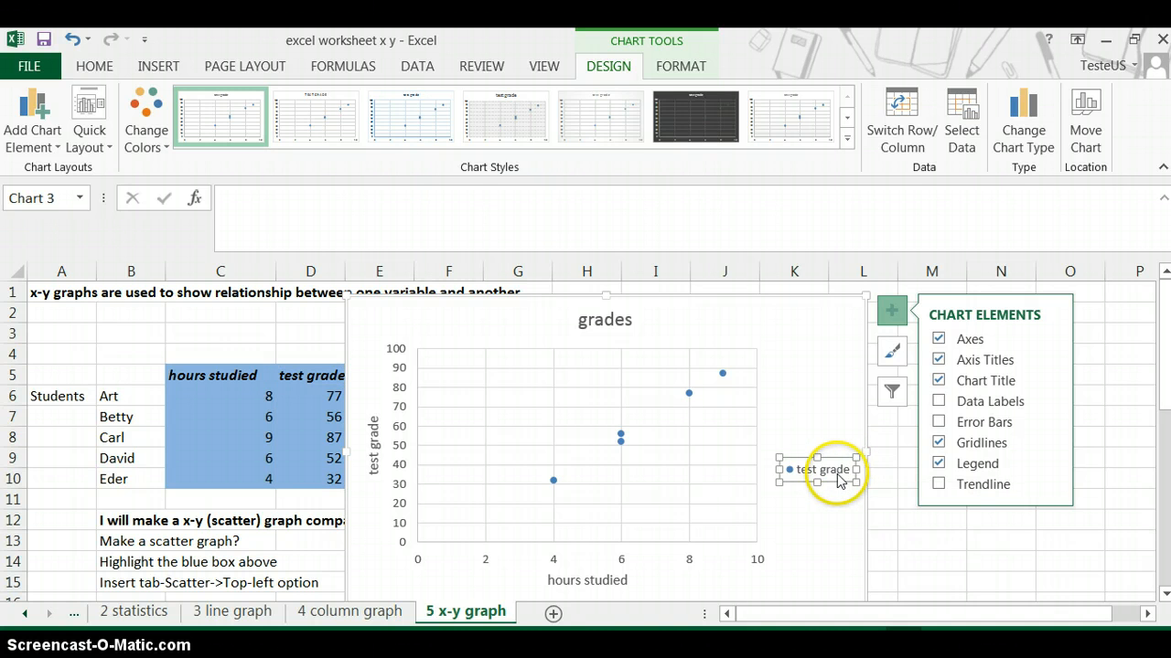
pyautogui.moveTo(814, 474)
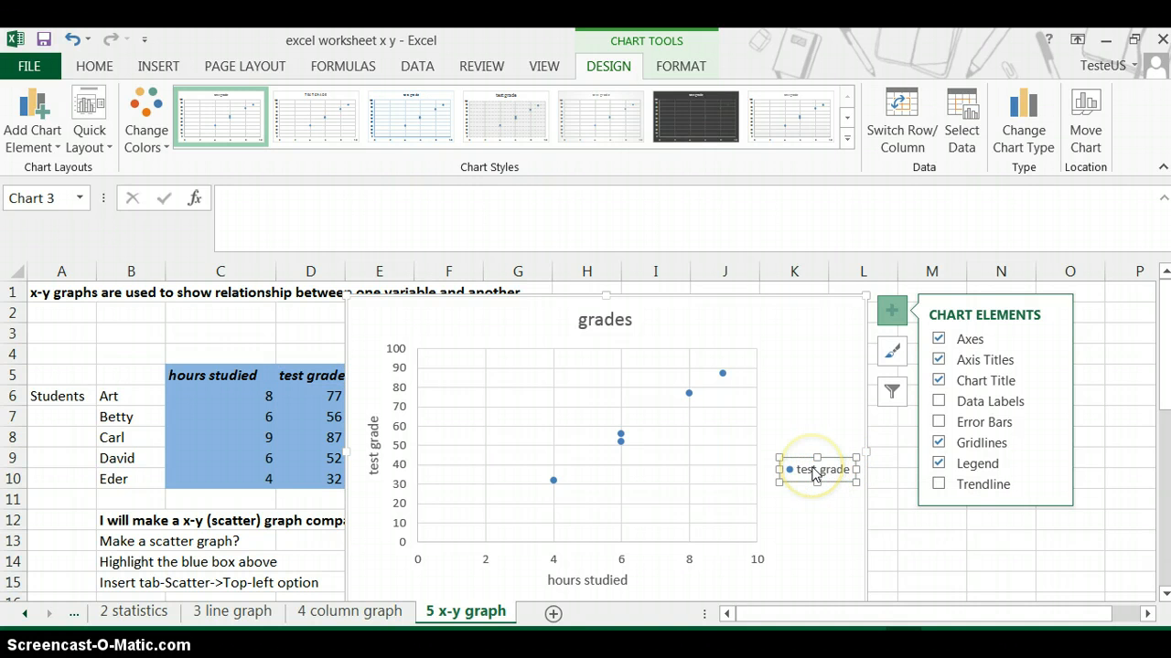
pyautogui.moveTo(508, 461)
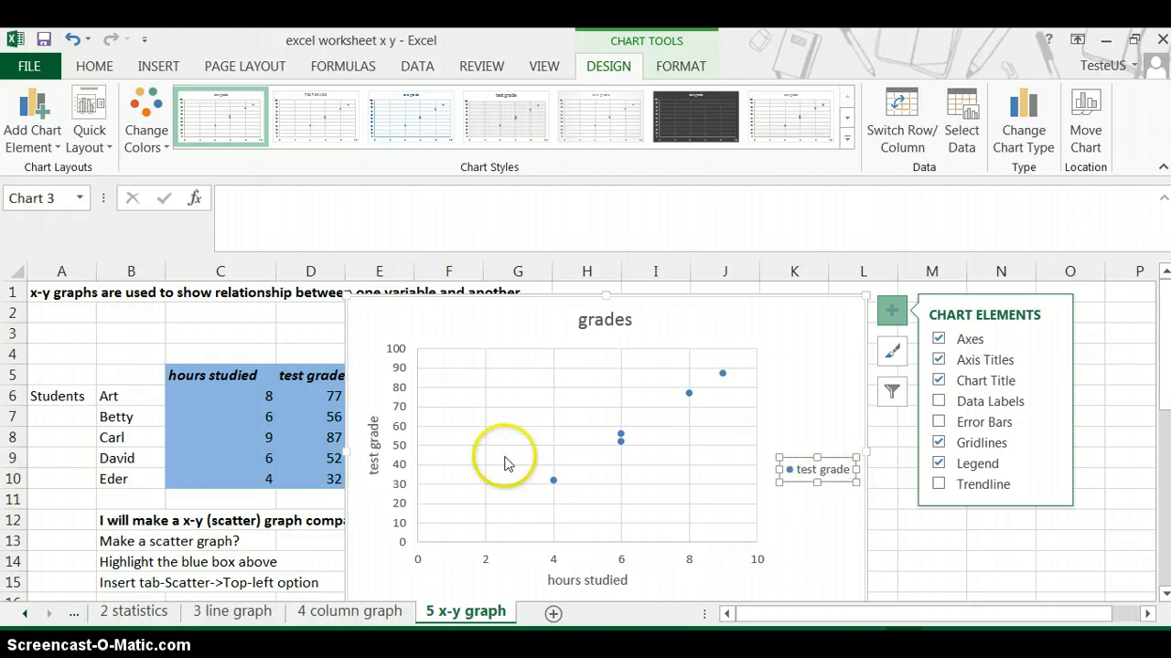
pyautogui.moveTo(706, 494)
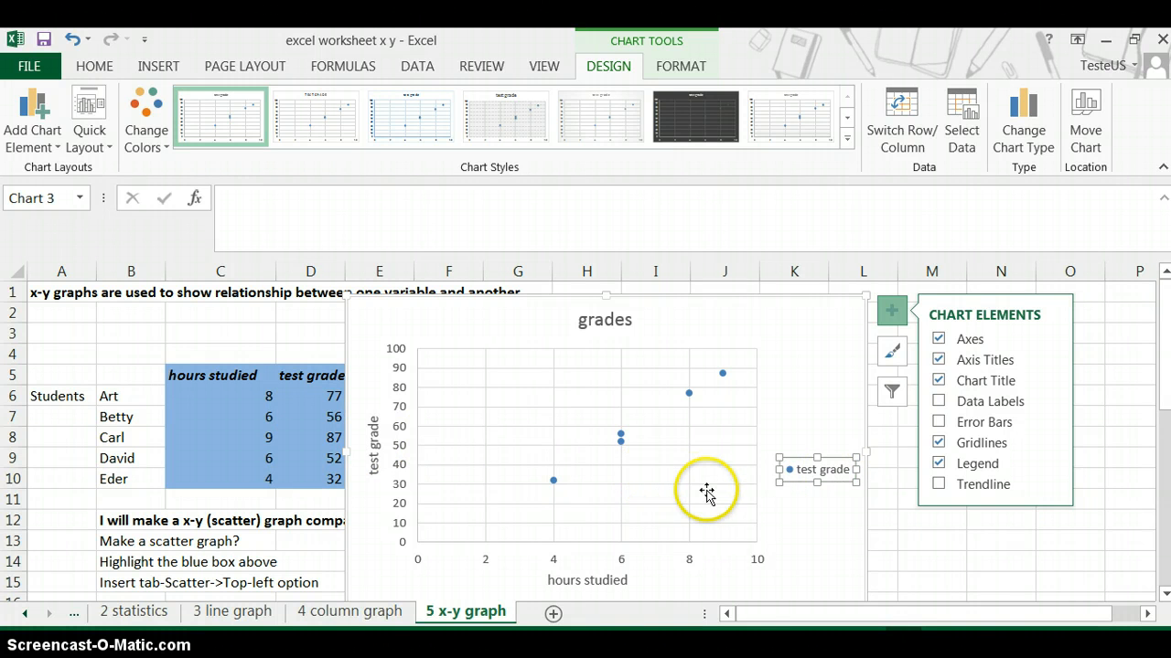
pyautogui.moveTo(792, 519)
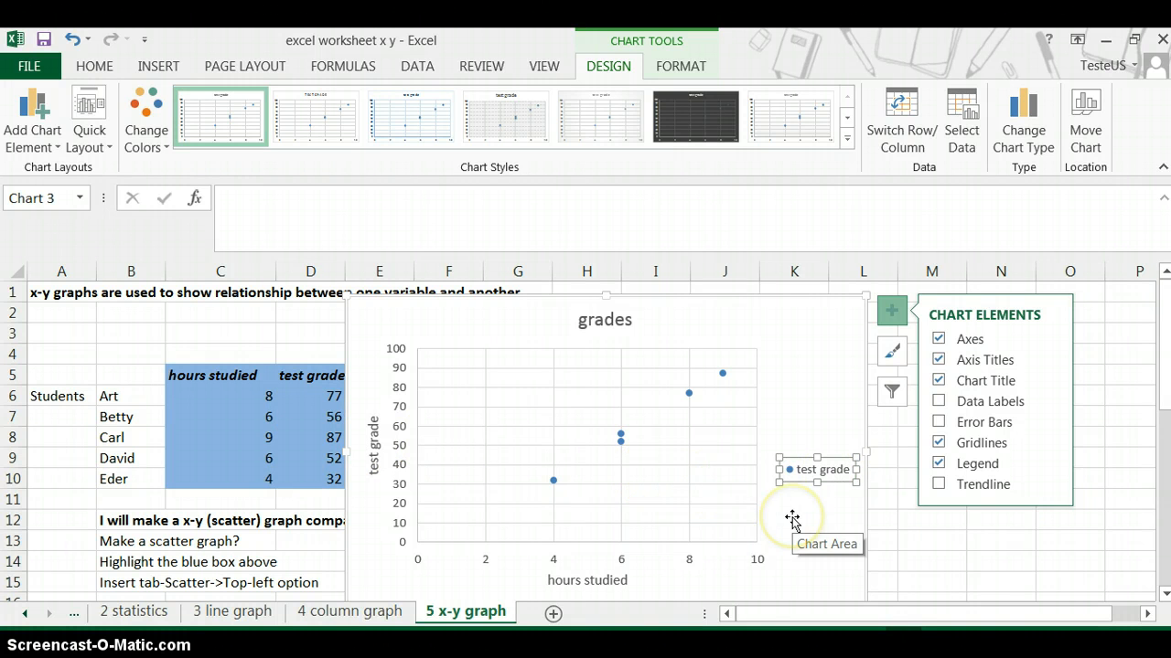
pyautogui.moveTo(790, 515)
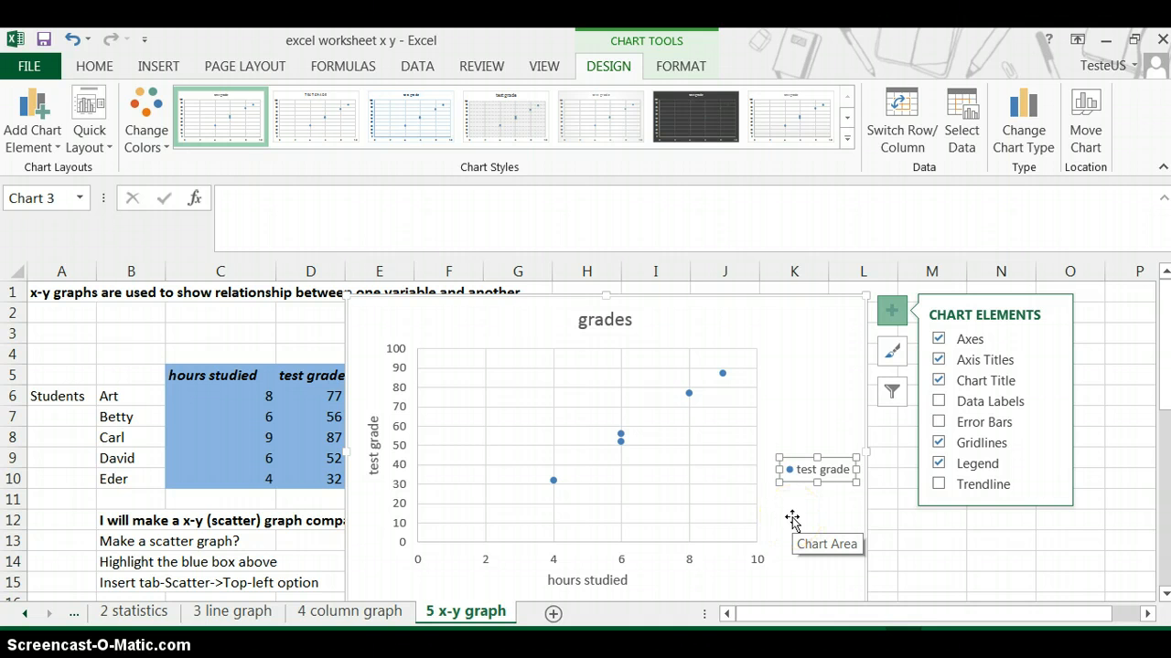